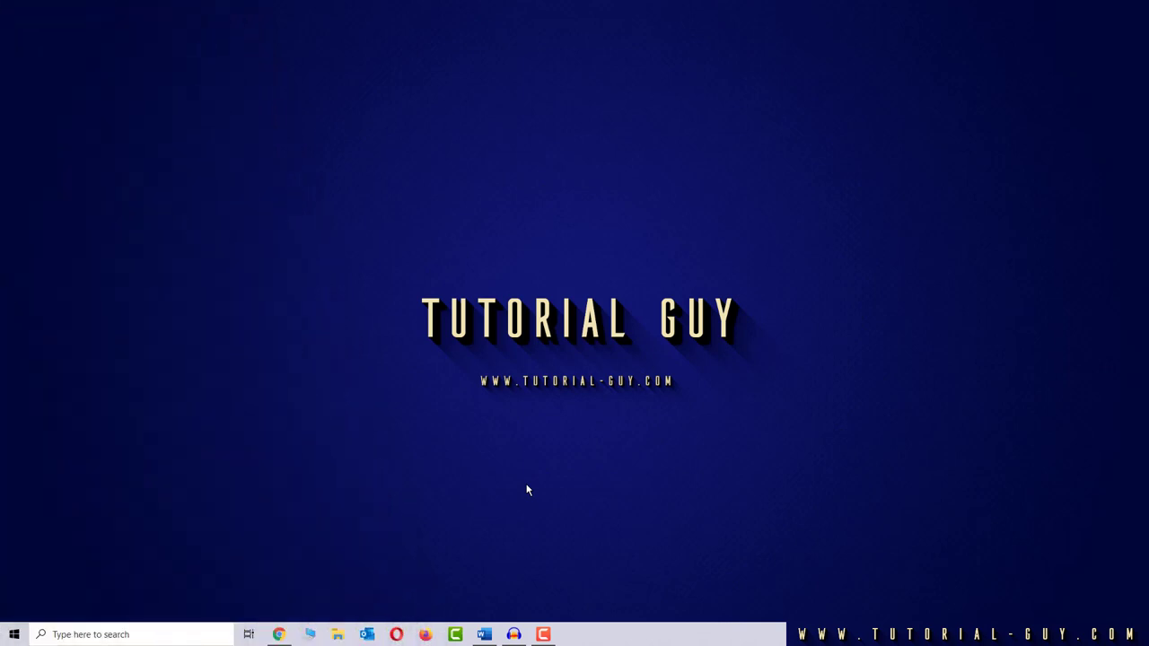
{"action": "mouse_move", "coordinate": [325, 479]}
{"action": "type", "text": "Control"}
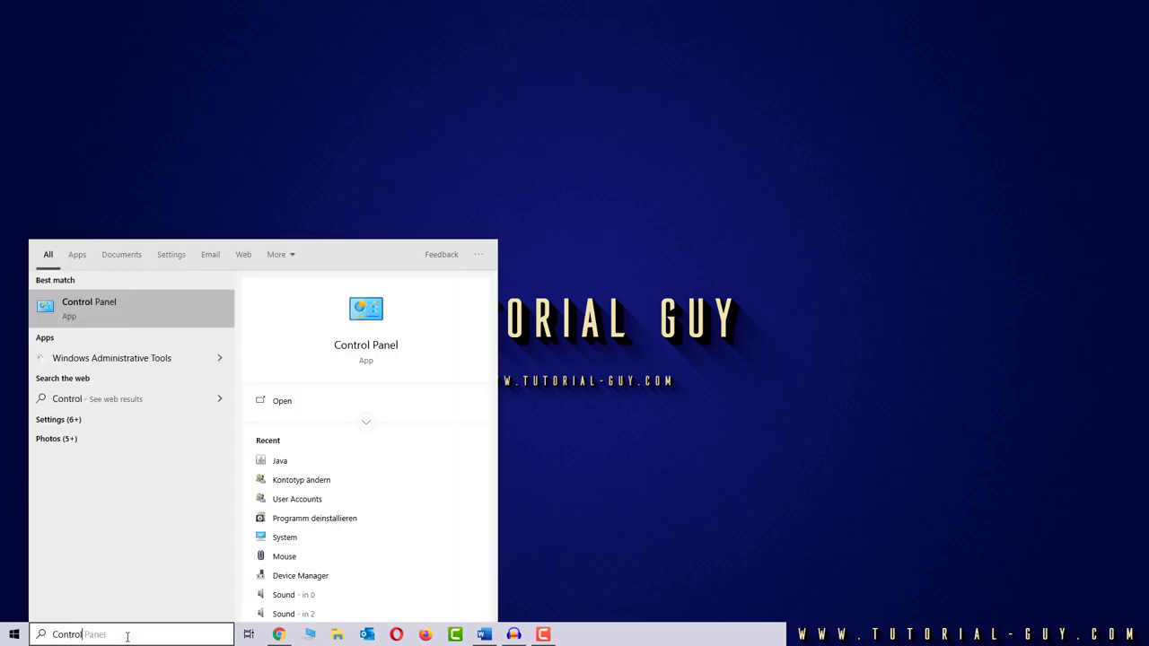
- Reach the Java settings via Control Panel's Programs category
{"action": "type", "text": "Panel"}
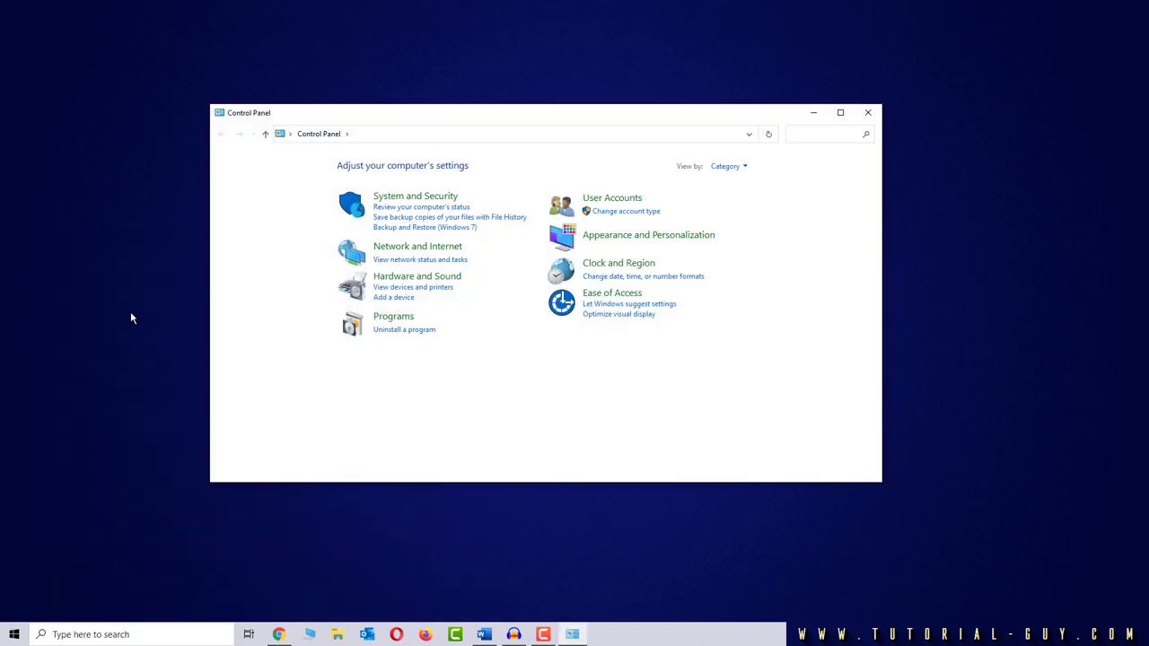
{"action": "left_click", "coordinate": [393, 316]}
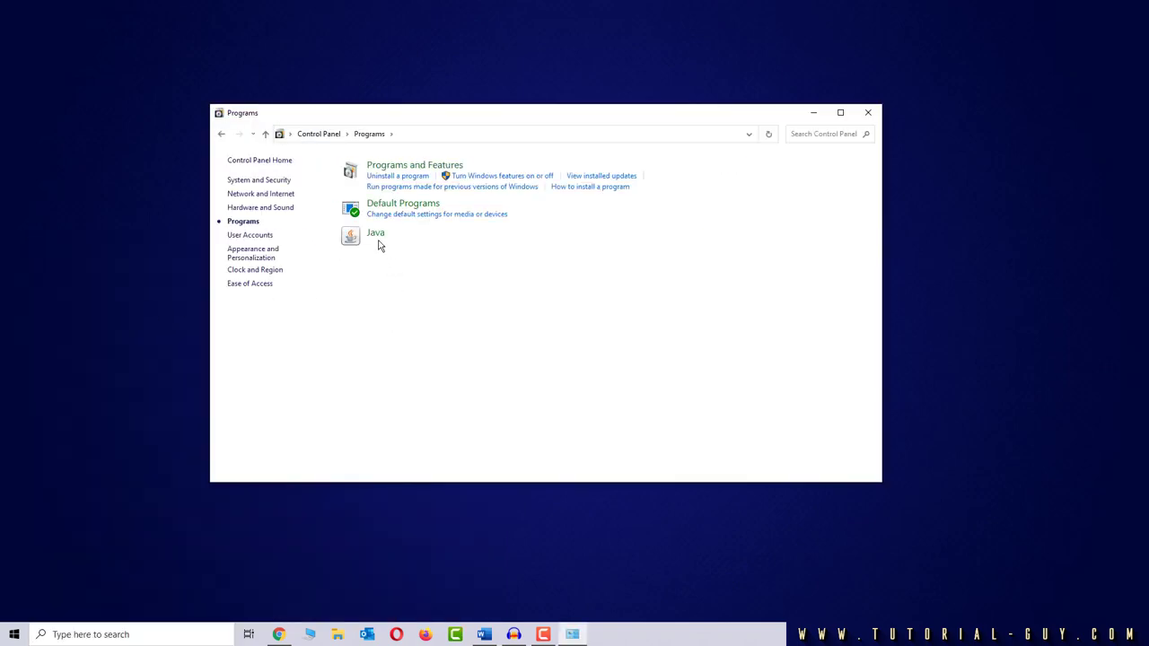
{"action": "double_click", "coordinate": [375, 233]}
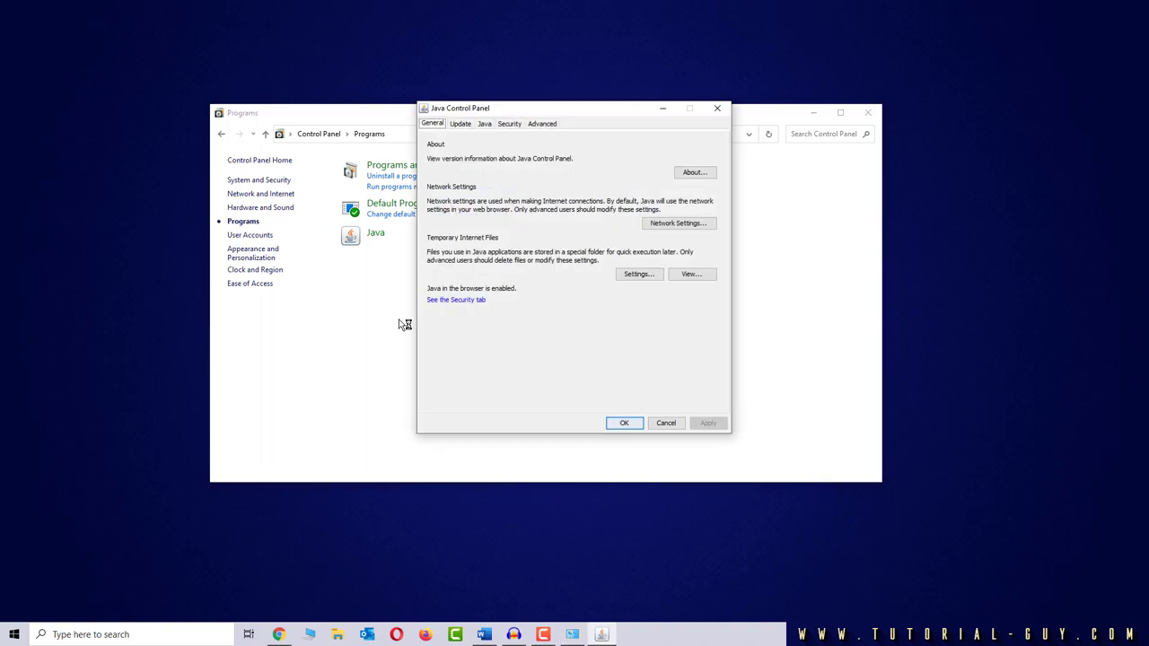
{"action": "mouse_move", "coordinate": [485, 124]}
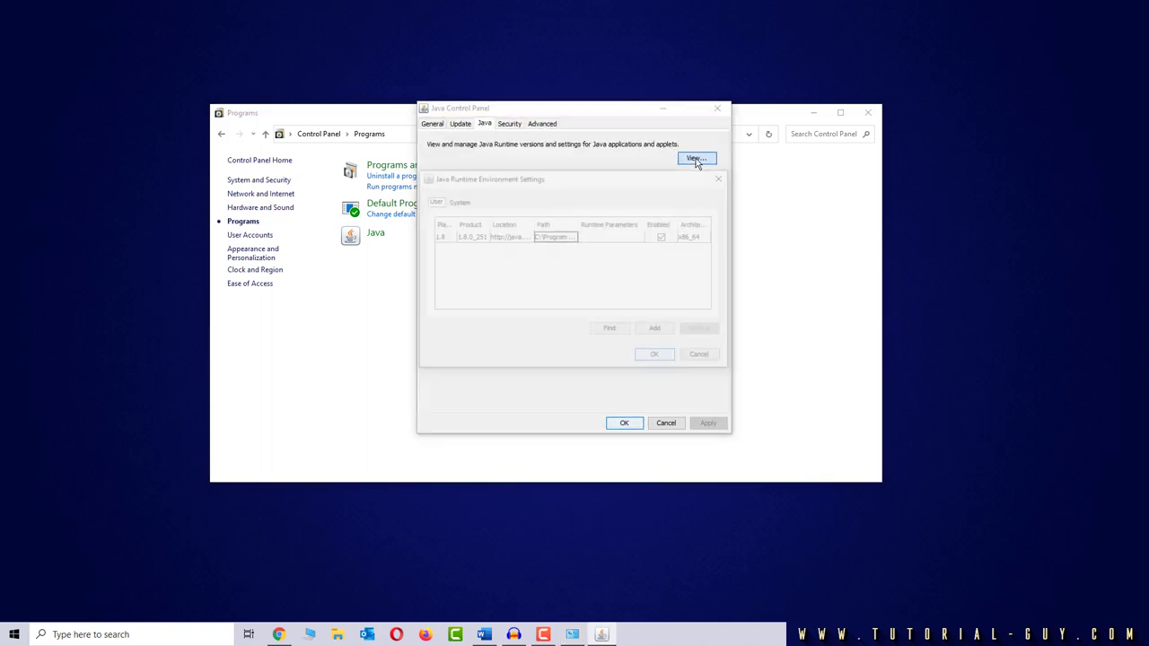
- Show the Java Runtime Environment Settings listing the installed 1.8 runtime
{"action": "left_click", "coordinate": [695, 158]}
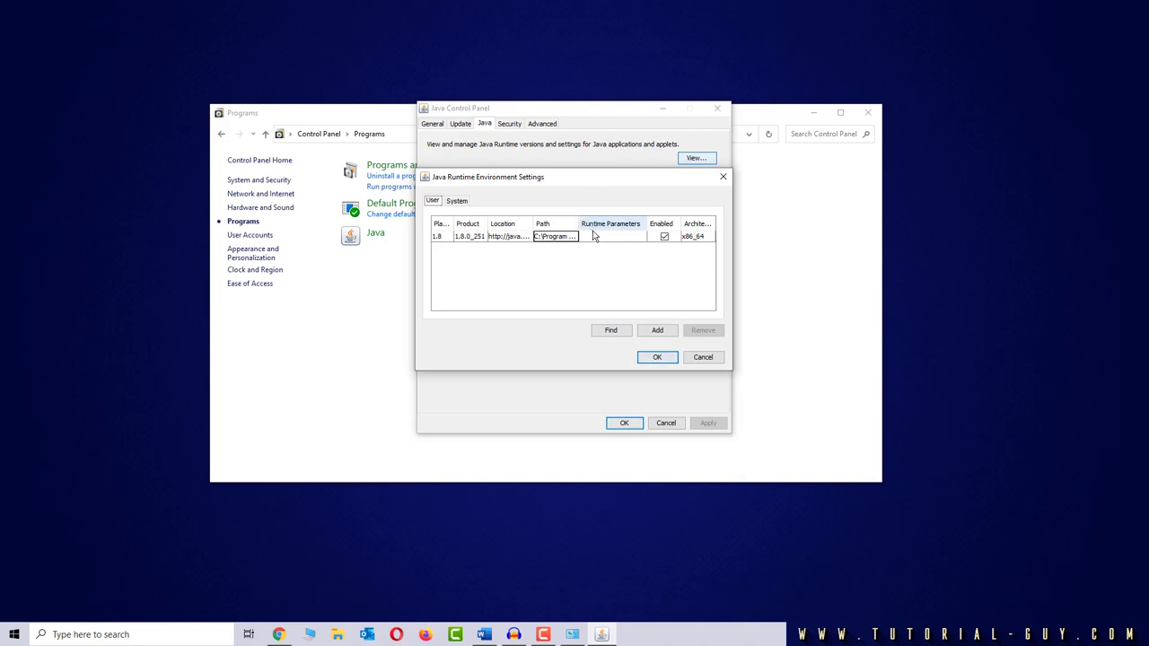
{"action": "mouse_move", "coordinate": [595, 236]}
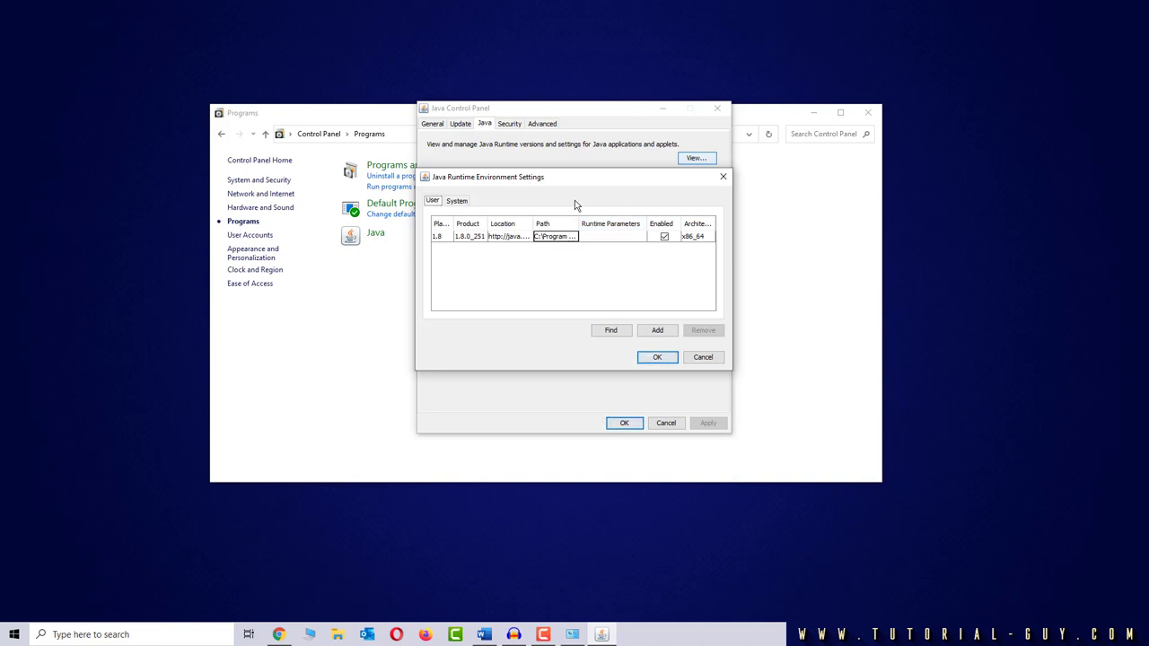
- Set the Java 1.8 runtime parameter to -Xmx2g and confirm with OK
{"action": "left_click", "coordinate": [574, 236]}
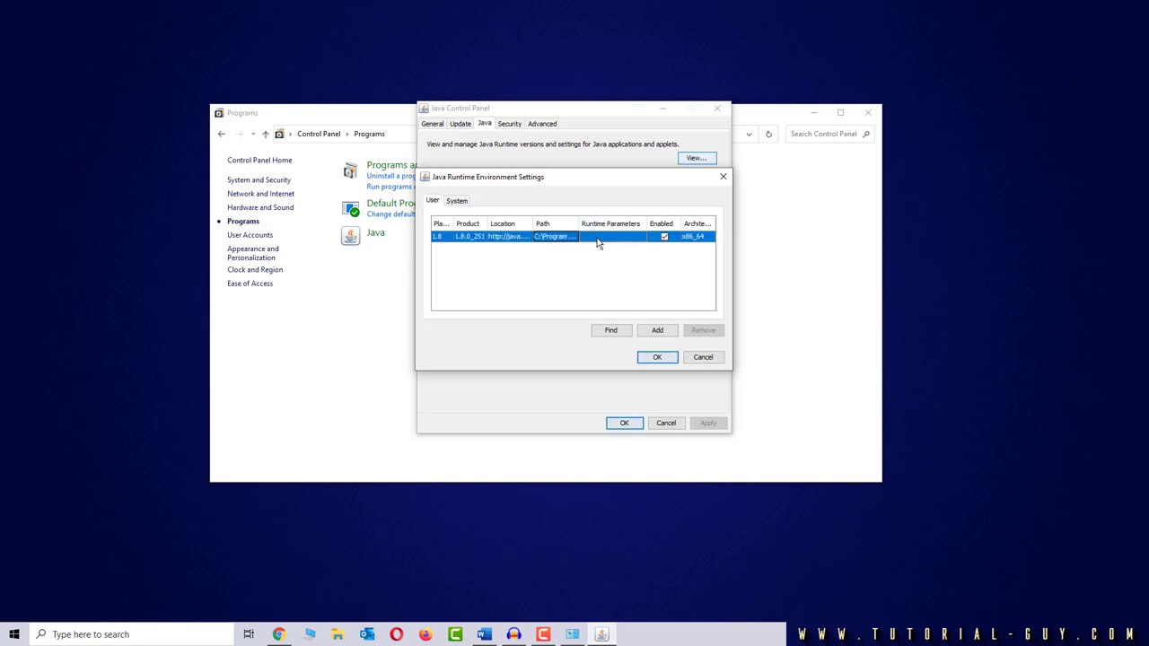
{"action": "left_click", "coordinate": [610, 236]}
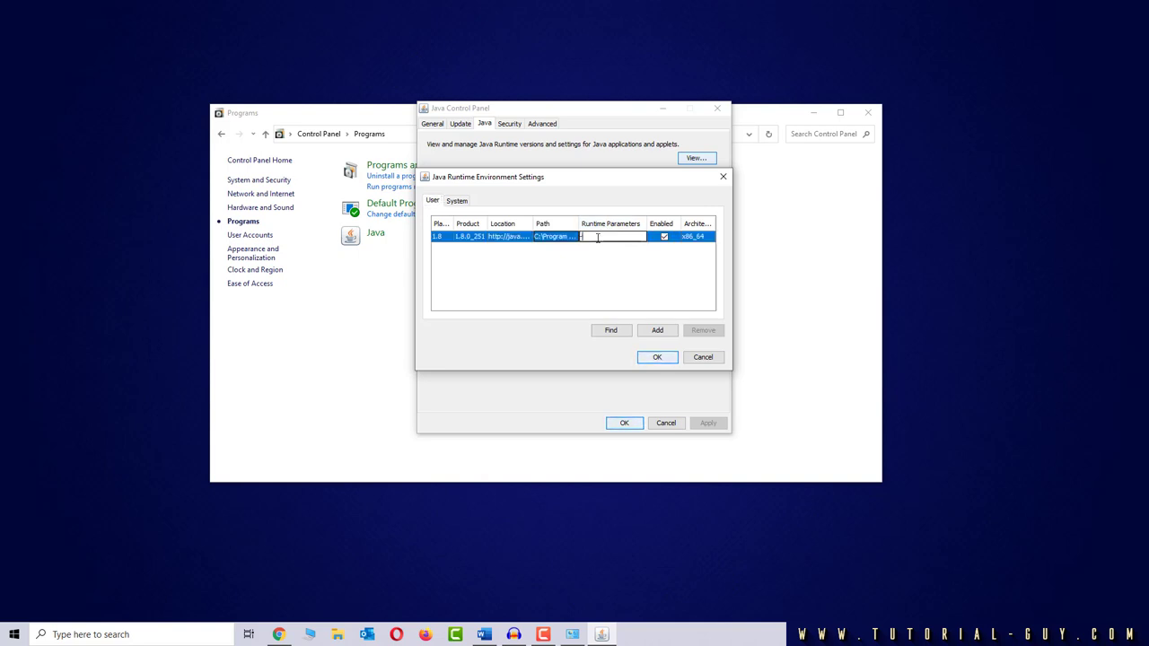
{"action": "type", "text": "-Xmx2048m"}
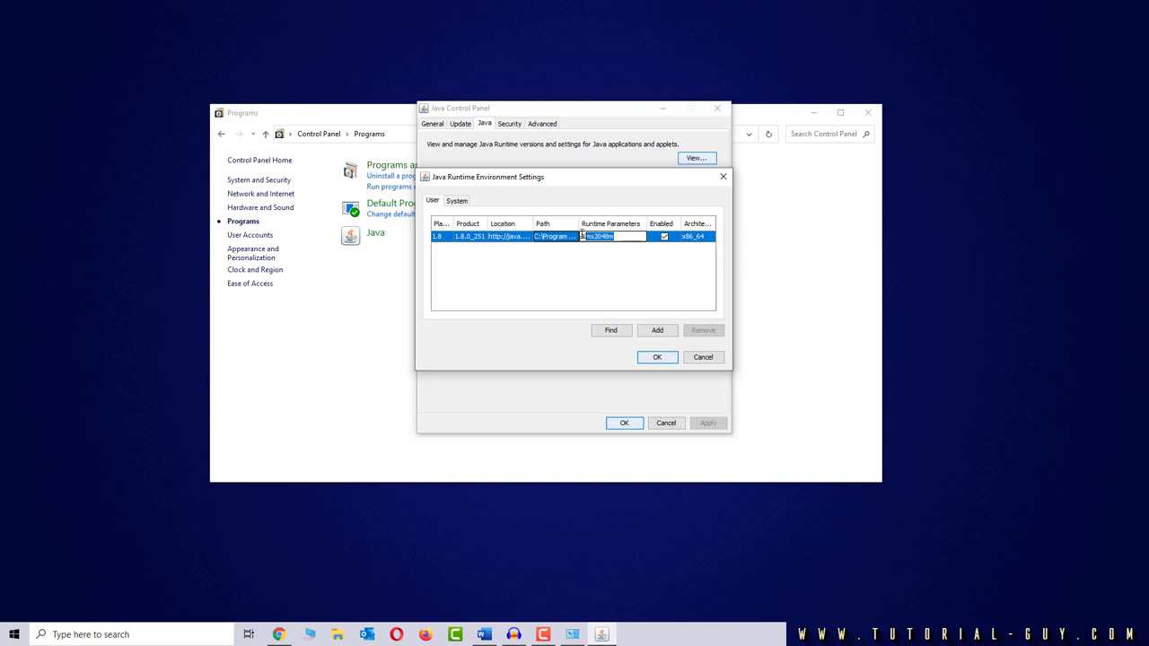
{"action": "type", "text": "-Xm"}
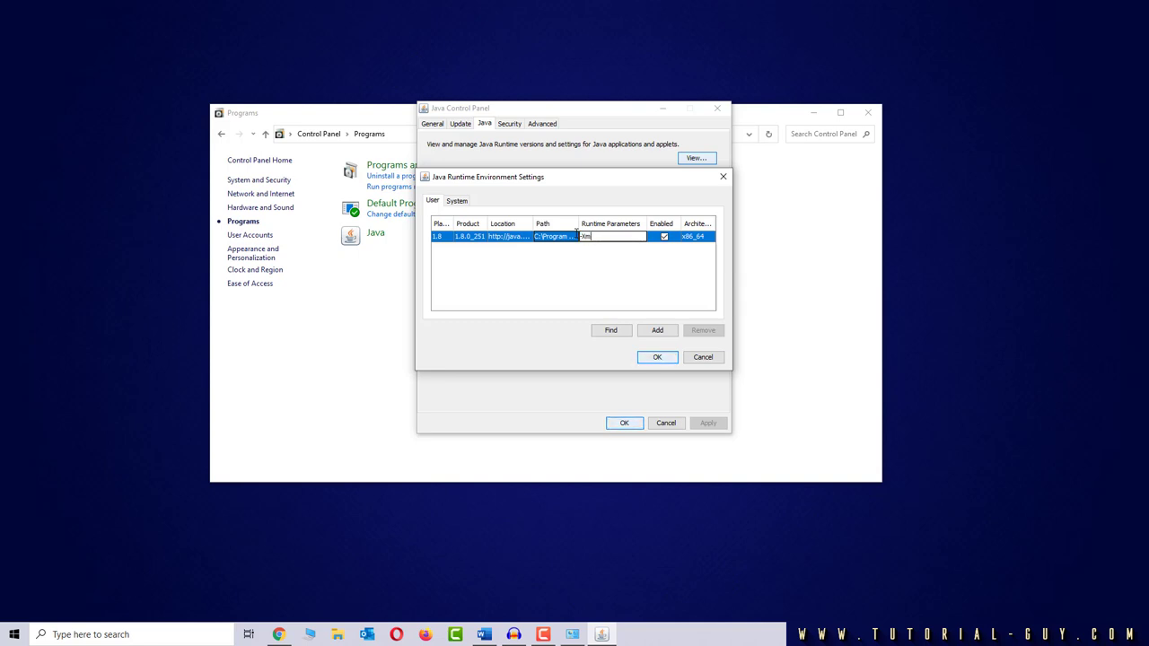
{"action": "type", "text": "x2g"}
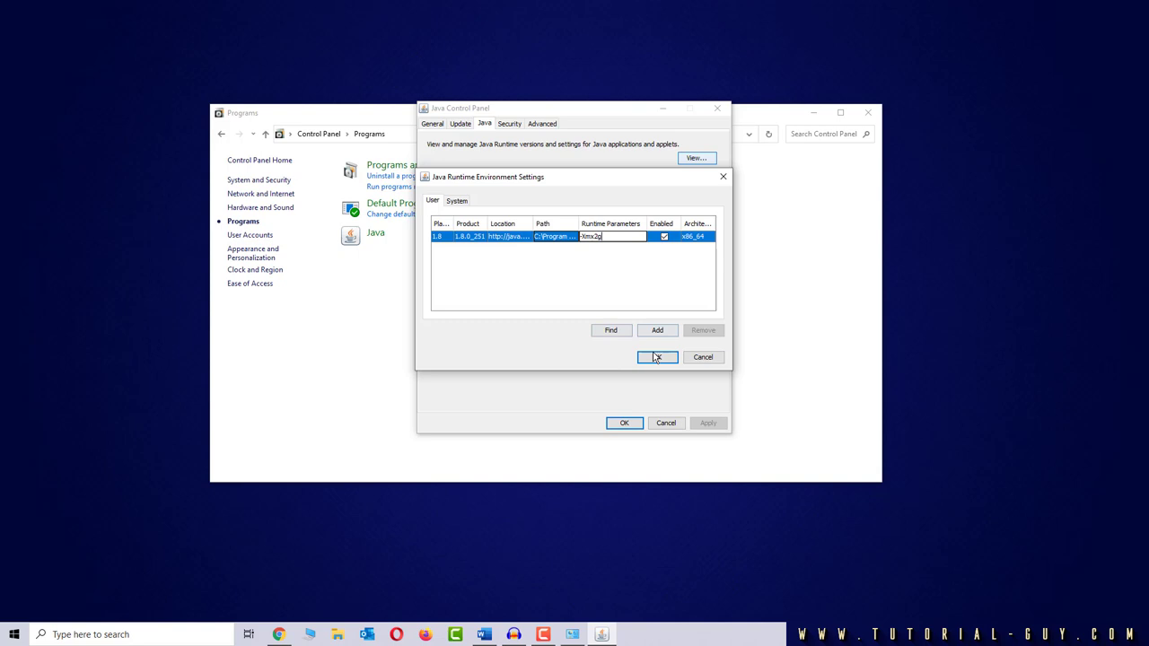
{"action": "left_click", "coordinate": [657, 357]}
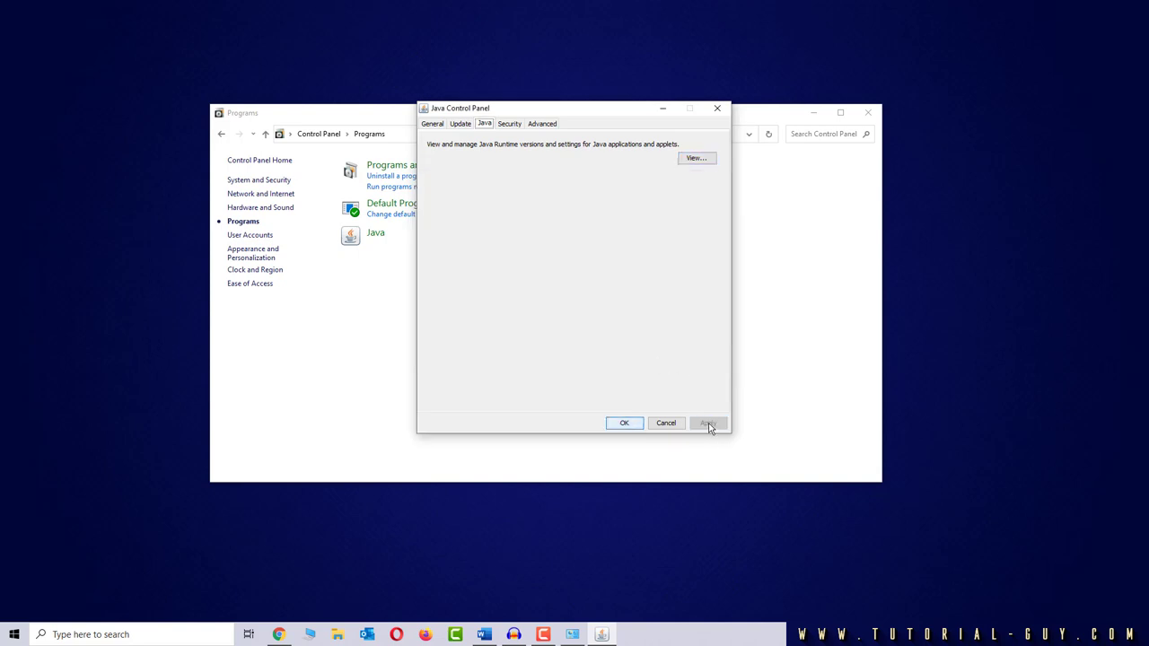